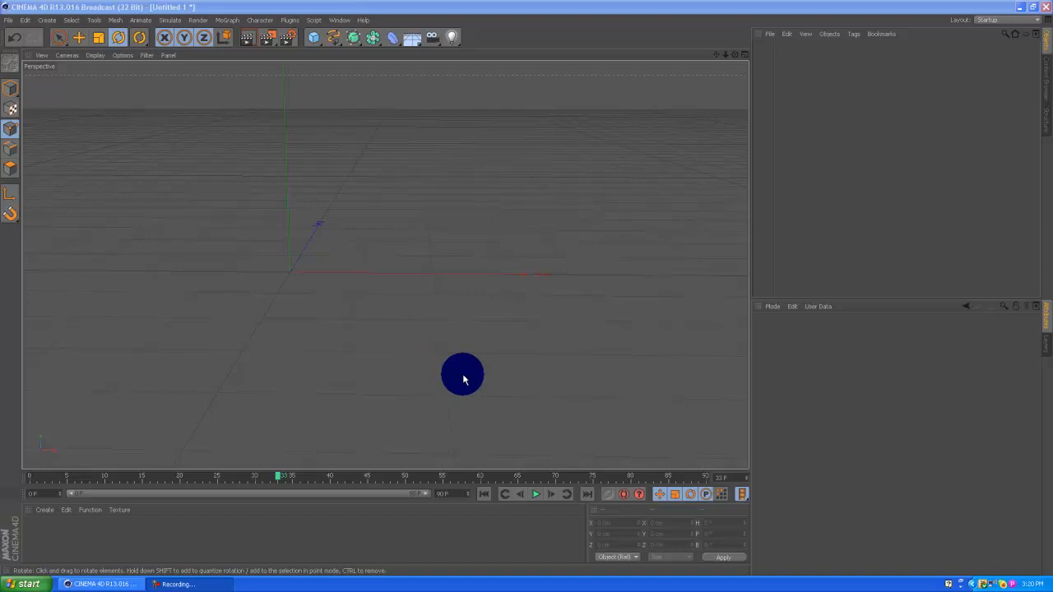
{"action": "mouse_move", "coordinate": [456, 367]}
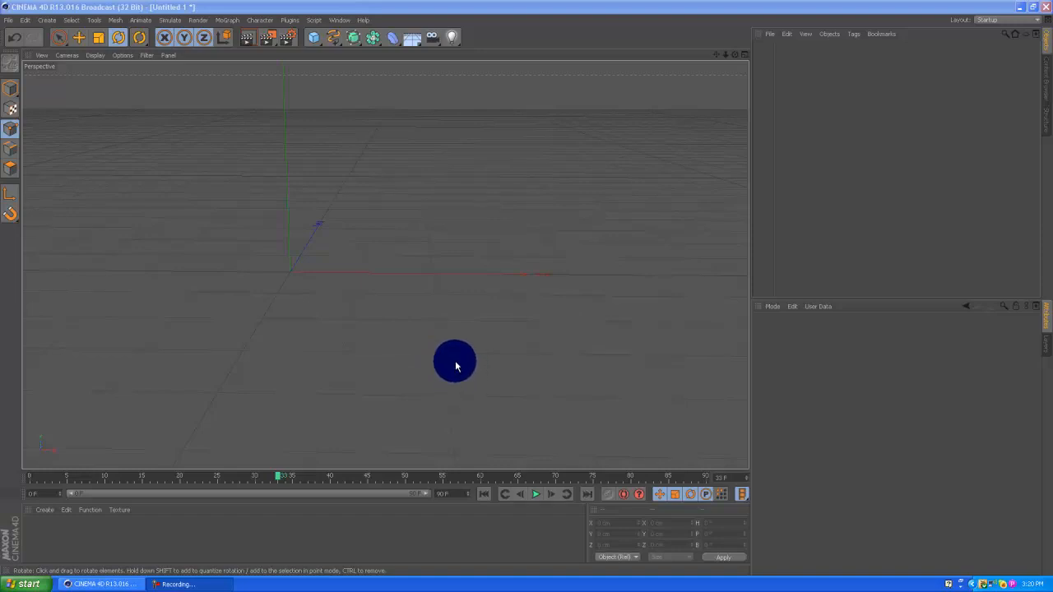
{"action": "mouse_move", "coordinate": [446, 376]}
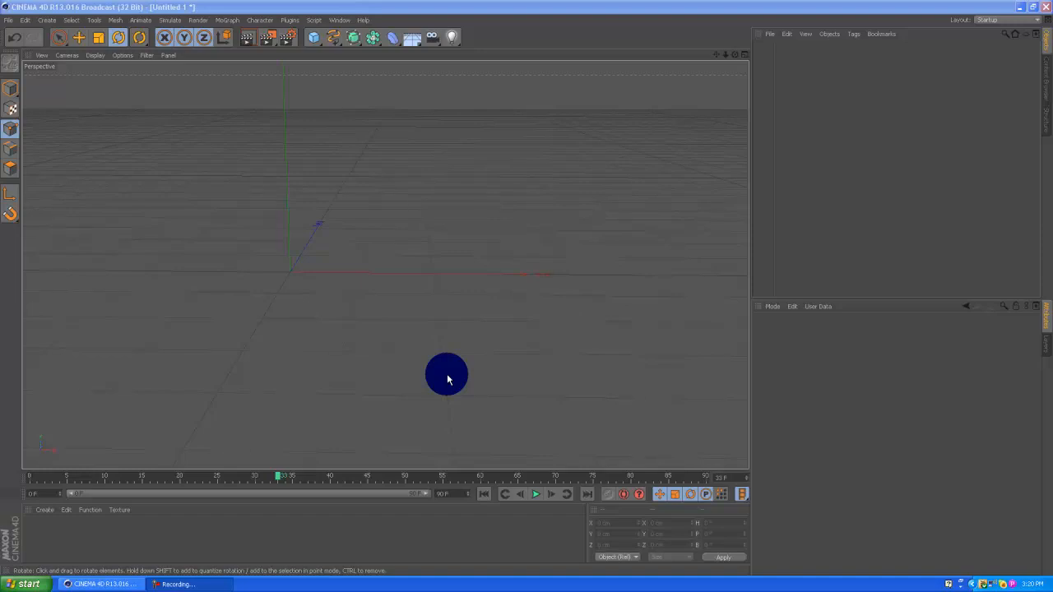
{"action": "mouse_move", "coordinate": [452, 373]}
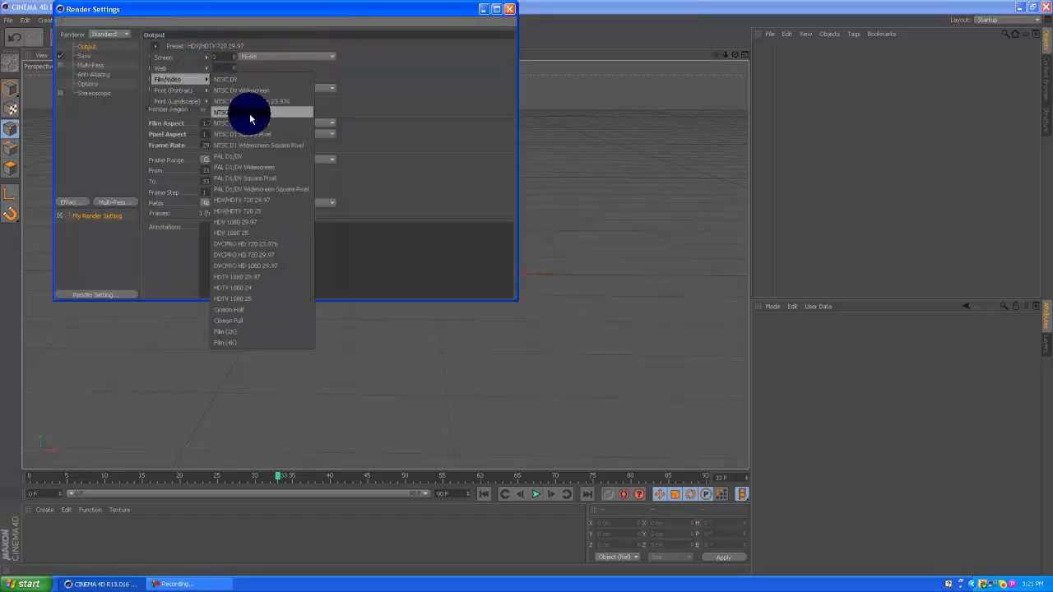
{"action": "mouse_move", "coordinate": [277, 206]}
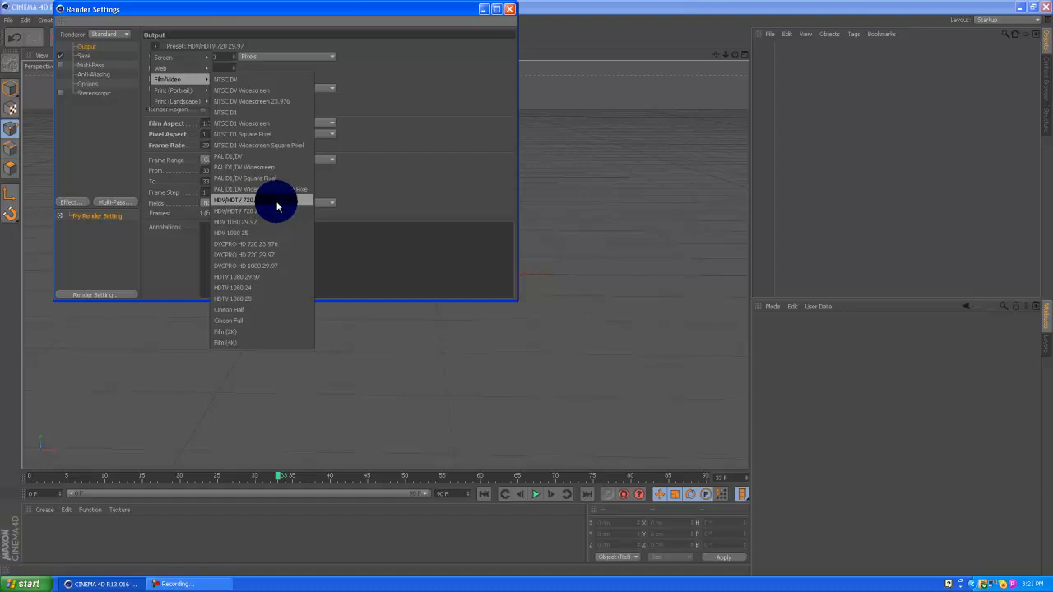
Apply the HDV/HDTV 720 29.97 output preset (1280×720) and close Render Settings.
{"action": "left_click", "coordinate": [233, 200]}
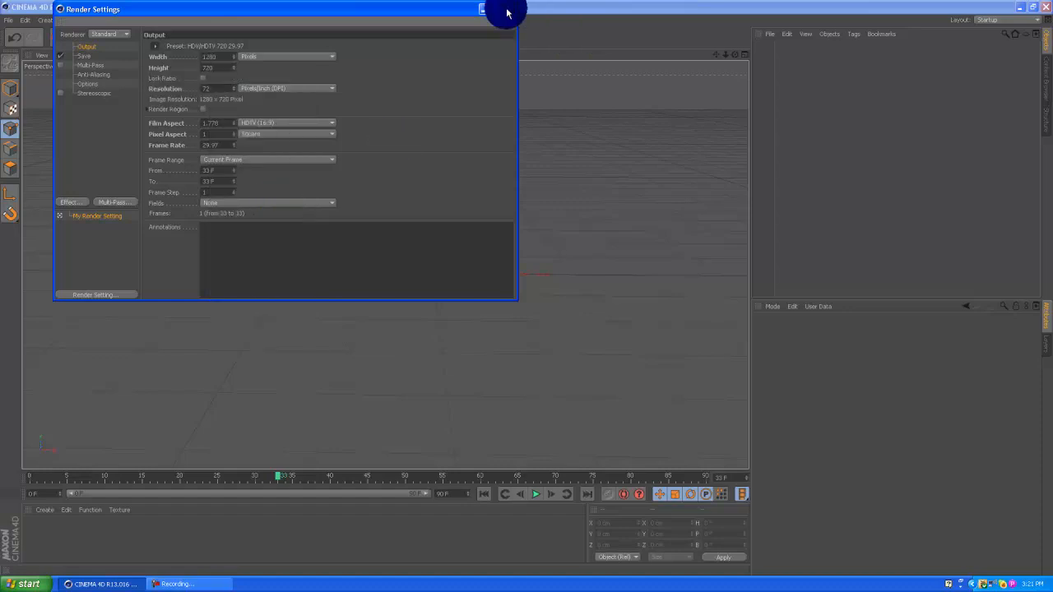
{"action": "left_click", "coordinate": [483, 9]}
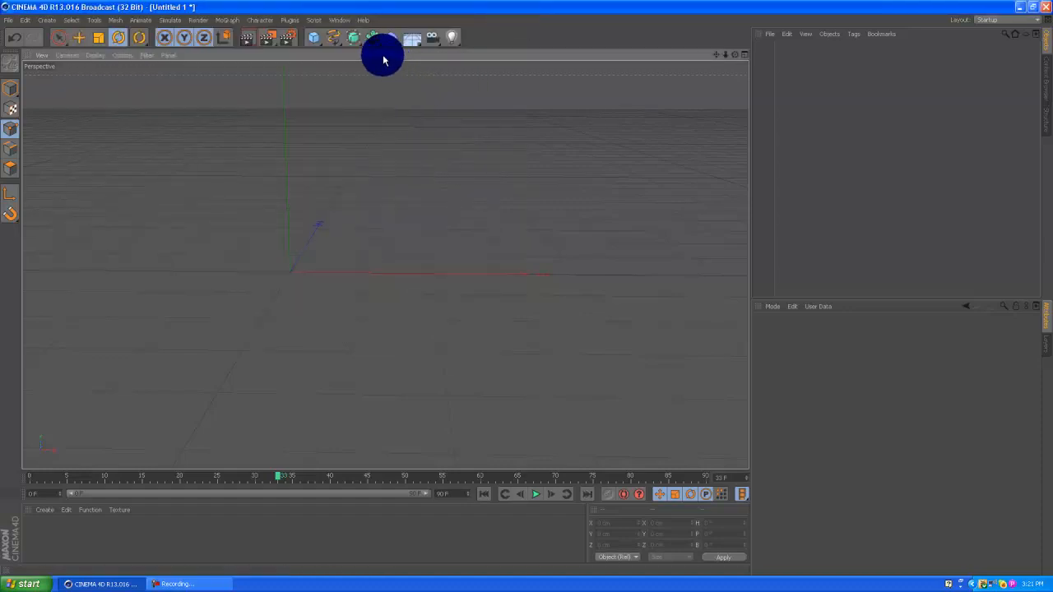
Draw an open S-shaped Bezier spline across the perspective viewport.
{"action": "left_click", "coordinate": [333, 38]}
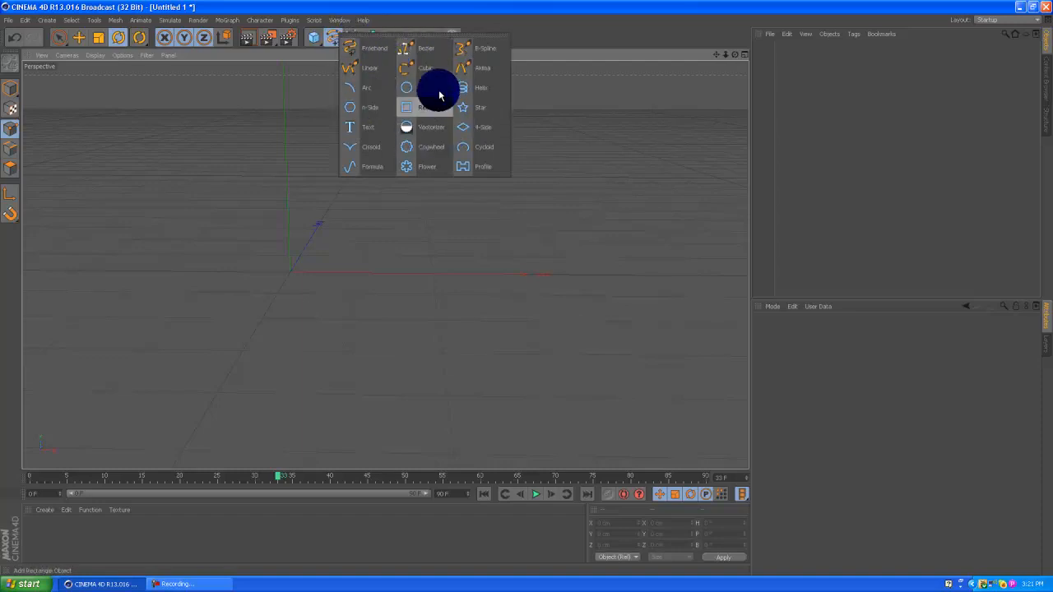
{"action": "mouse_move", "coordinate": [438, 75]}
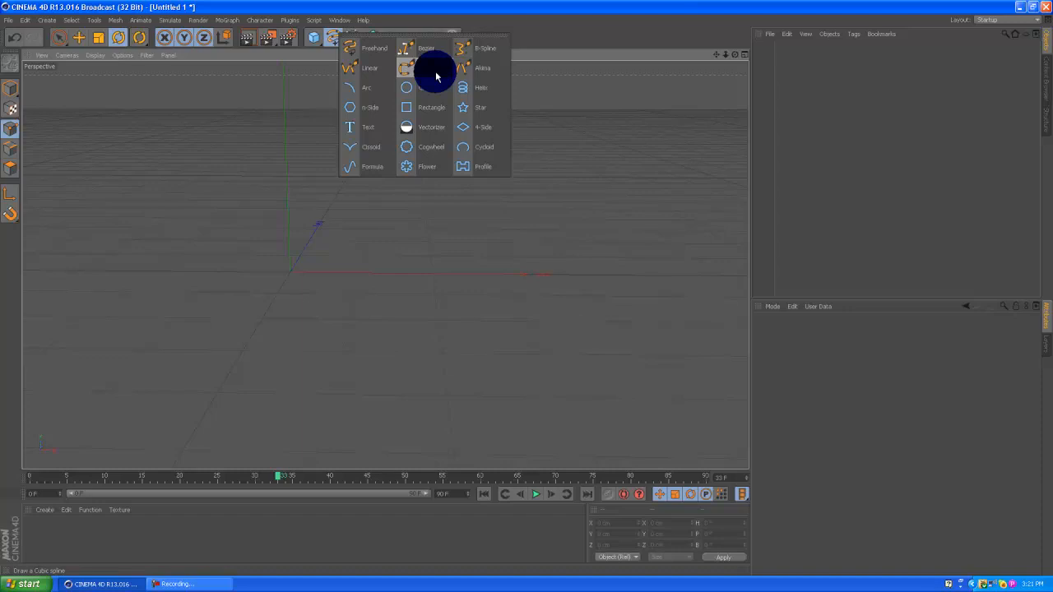
{"action": "left_click", "coordinate": [374, 48]}
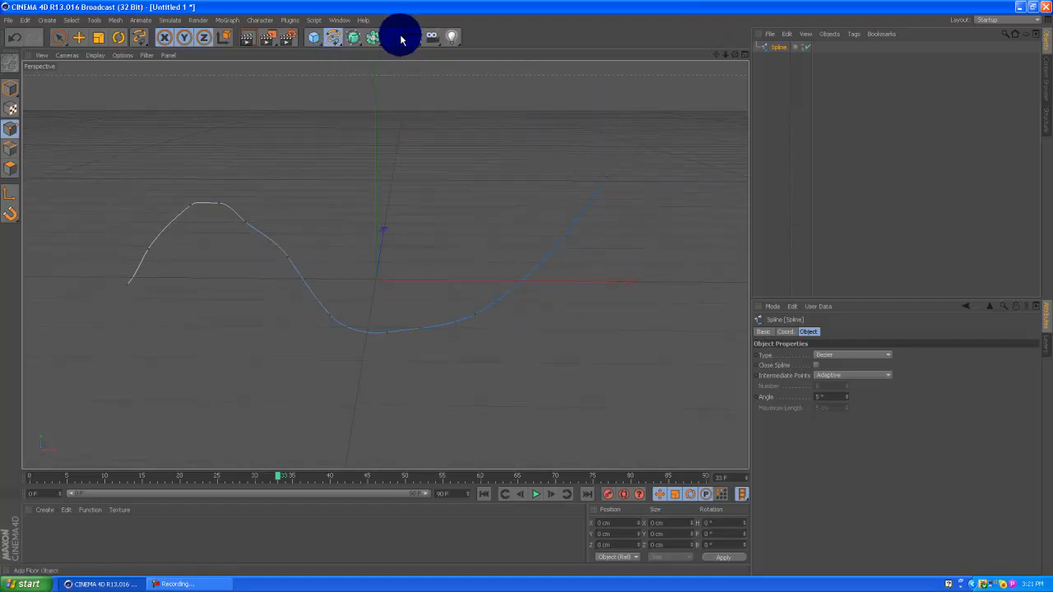
Add a Spline Wrap deformer and drag the drawn Spline into its Spline field.
{"action": "left_click", "coordinate": [397, 37]}
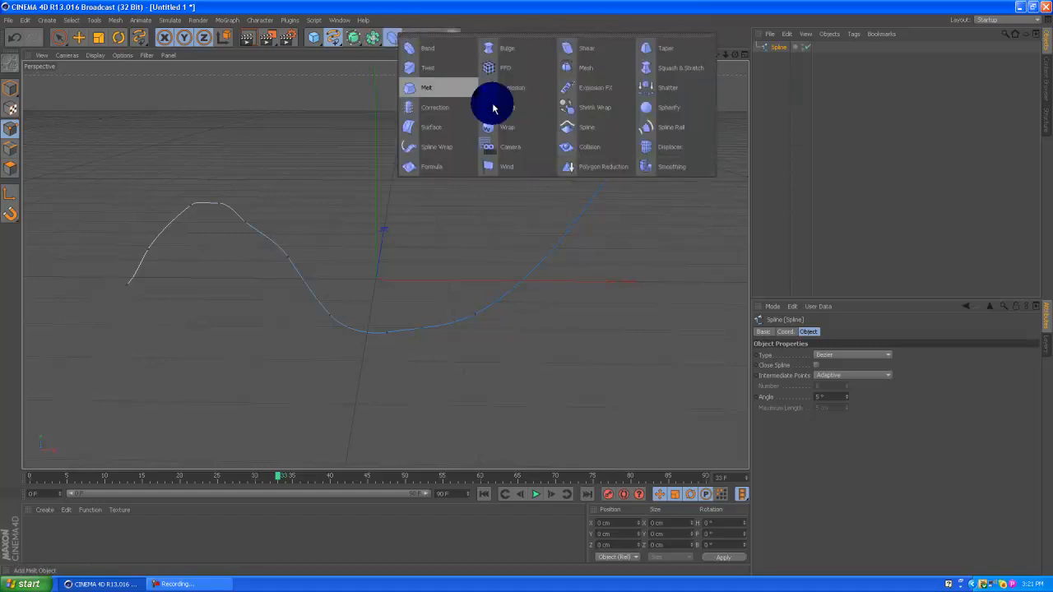
{"action": "mouse_move", "coordinate": [444, 156]}
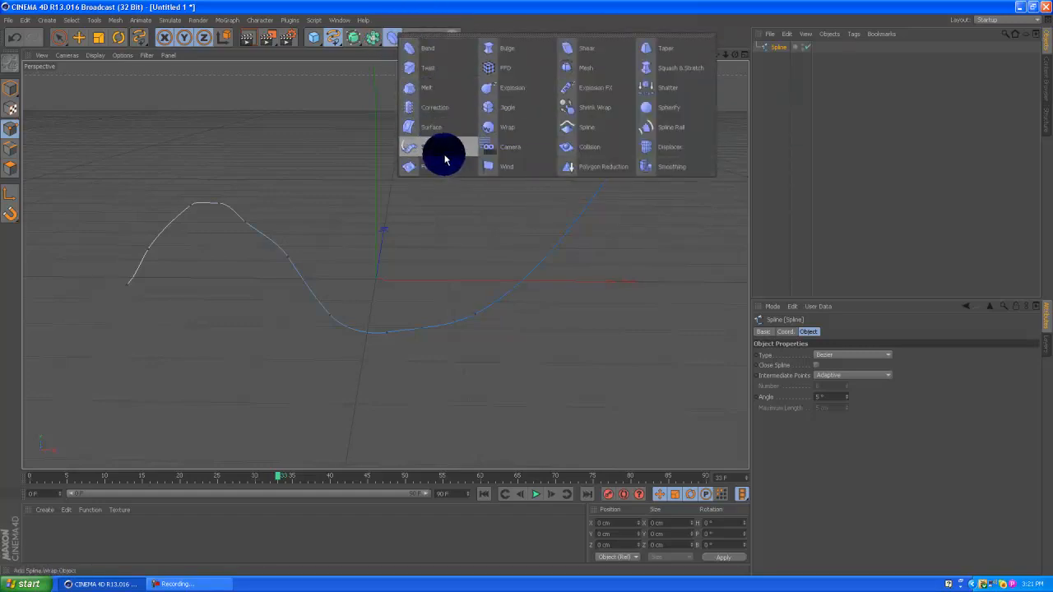
{"action": "mouse_move", "coordinate": [455, 146]}
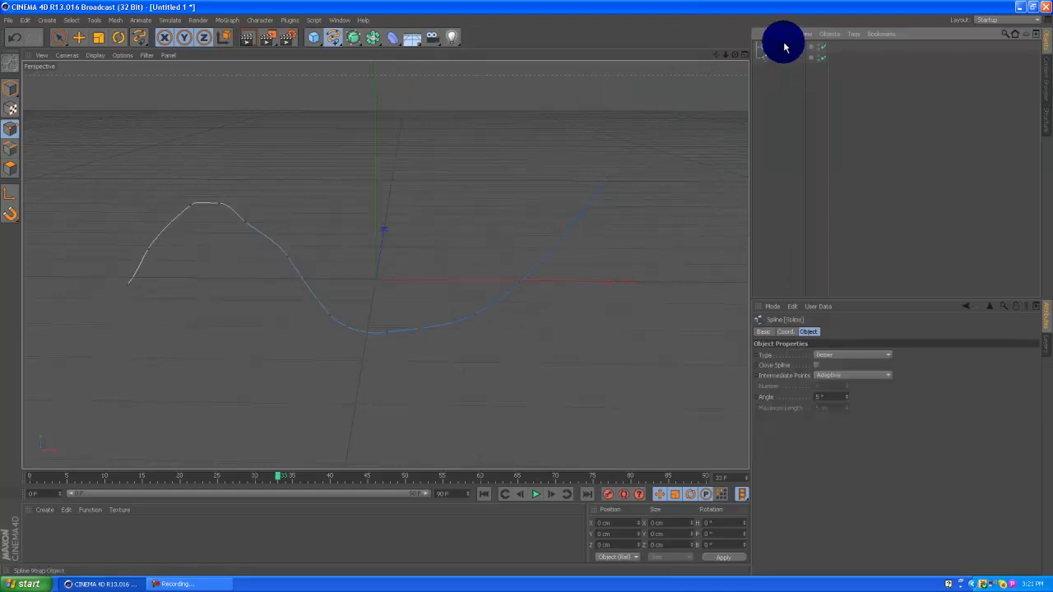
{"action": "left_click", "coordinate": [781, 48]}
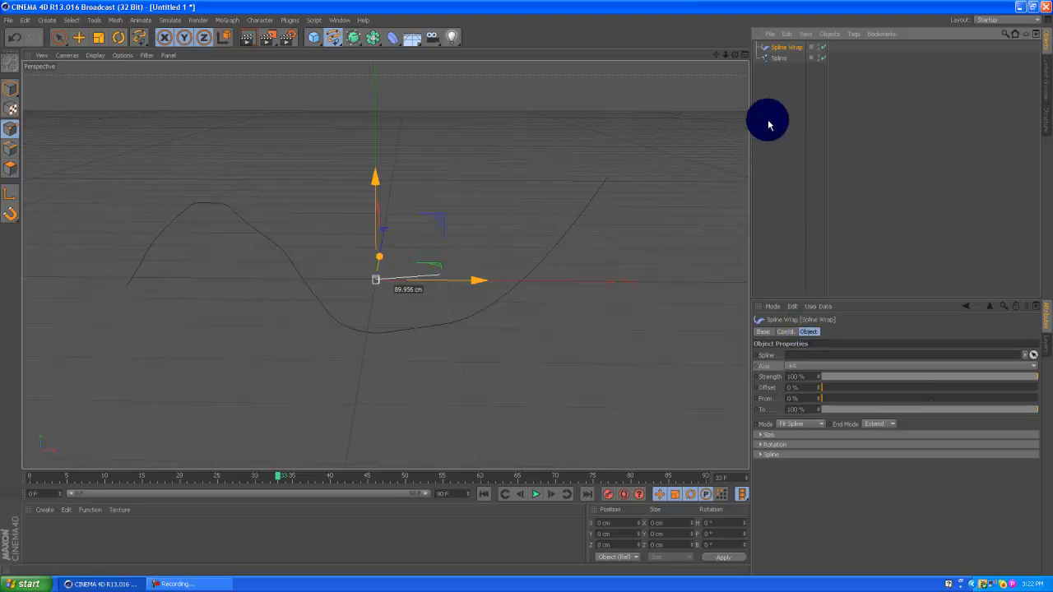
{"action": "mouse_move", "coordinate": [779, 252]}
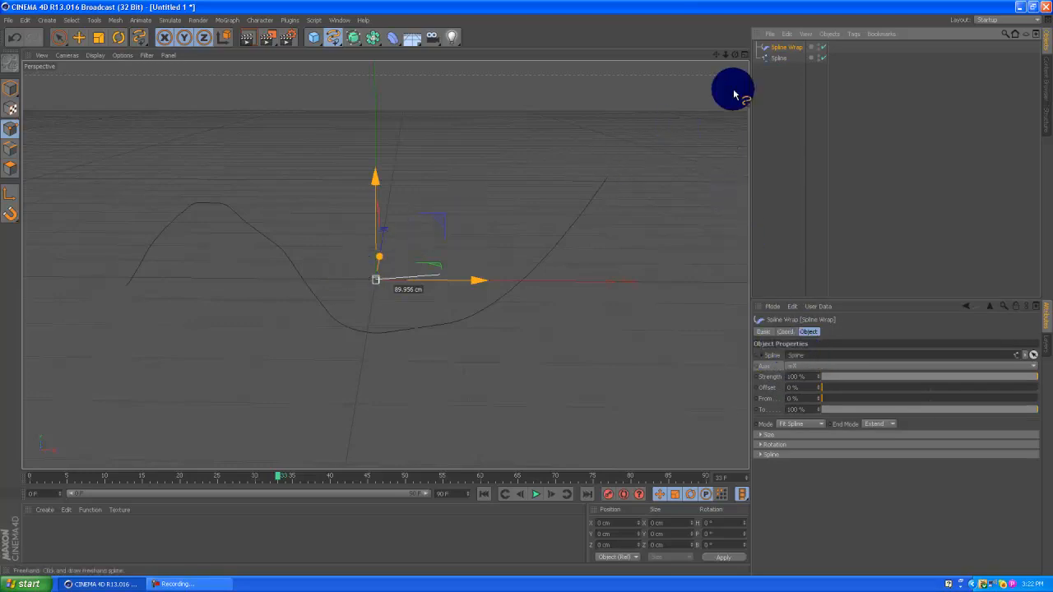
{"action": "mouse_move", "coordinate": [796, 232]}
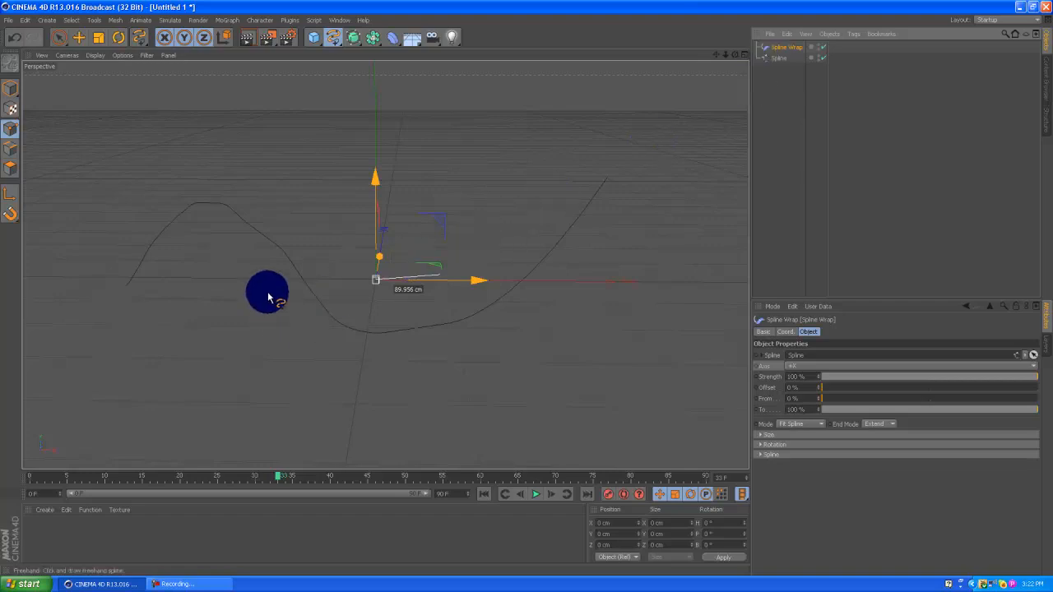
{"action": "left_click_drag", "start_coordinate": [267, 292], "coordinate": [128, 247]}
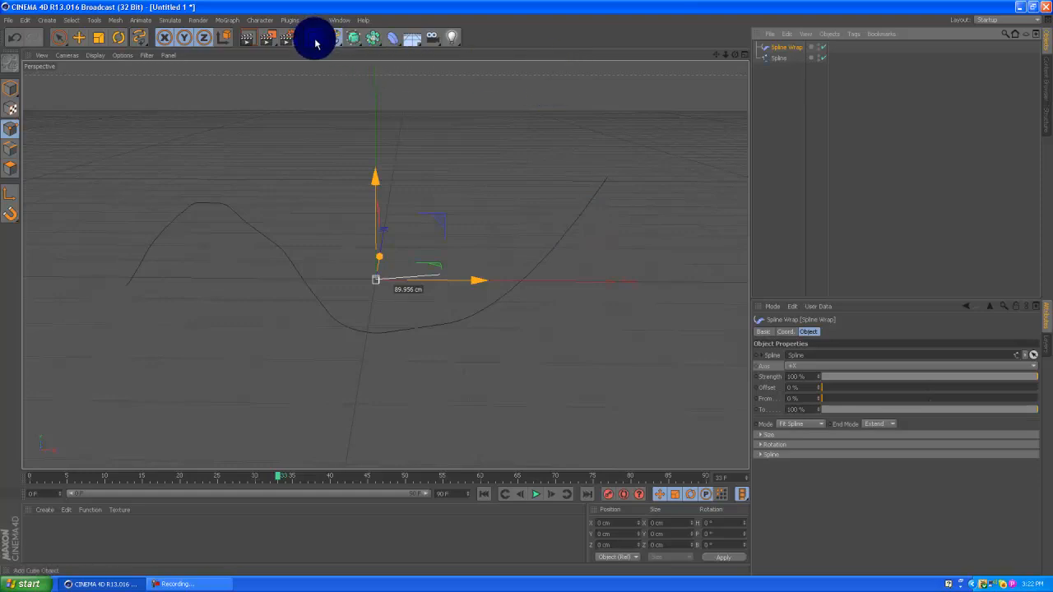
Add a Cylinder primitive and rotate it 90° so it lies horizontally.
{"action": "left_click", "coordinate": [313, 38]}
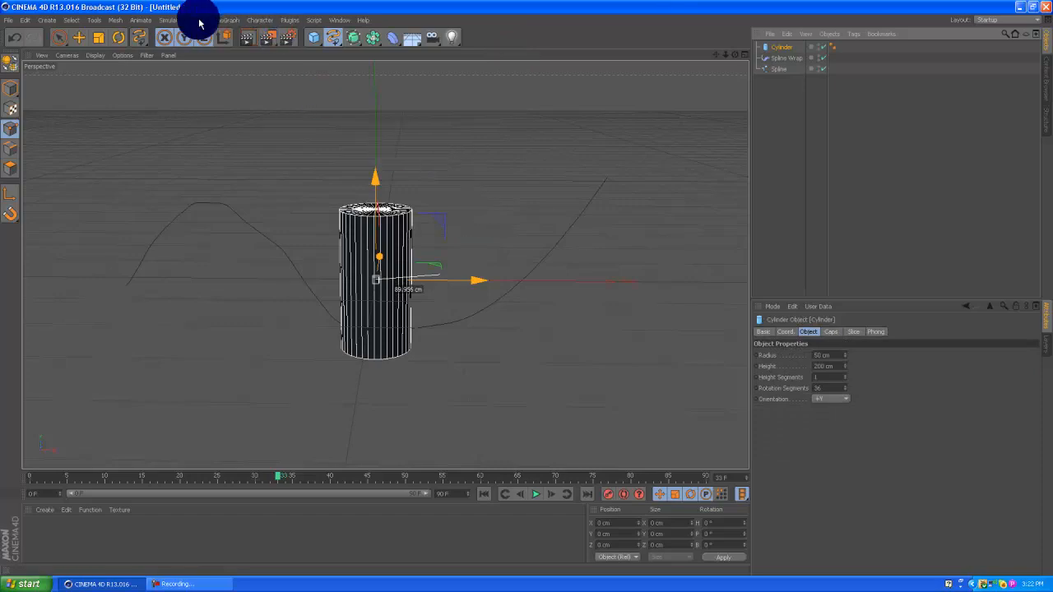
{"action": "left_click", "coordinate": [117, 38]}
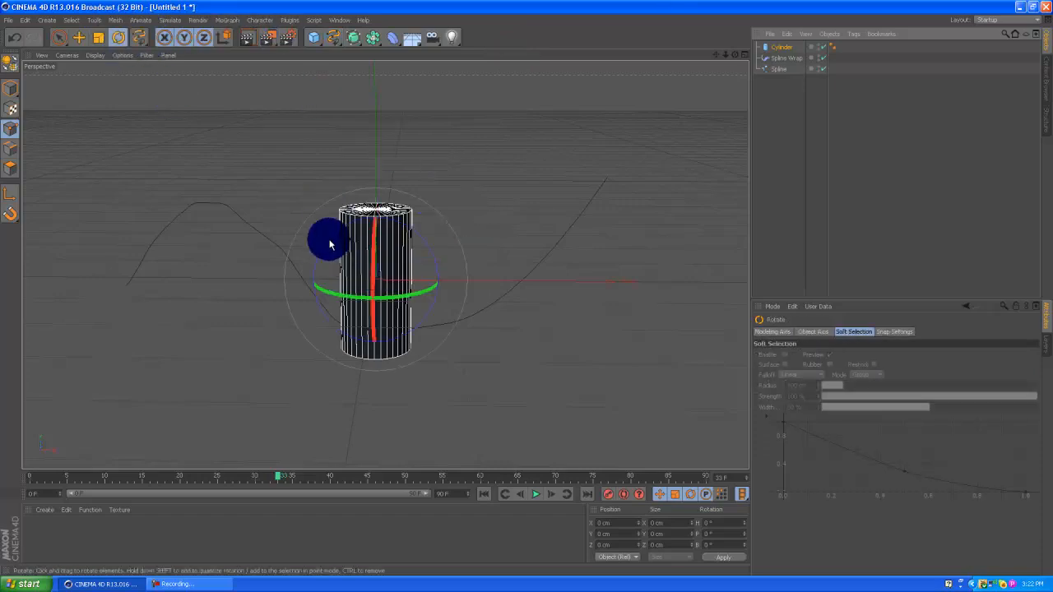
{"action": "left_click_drag", "start_coordinate": [333, 243], "coordinate": [362, 247]}
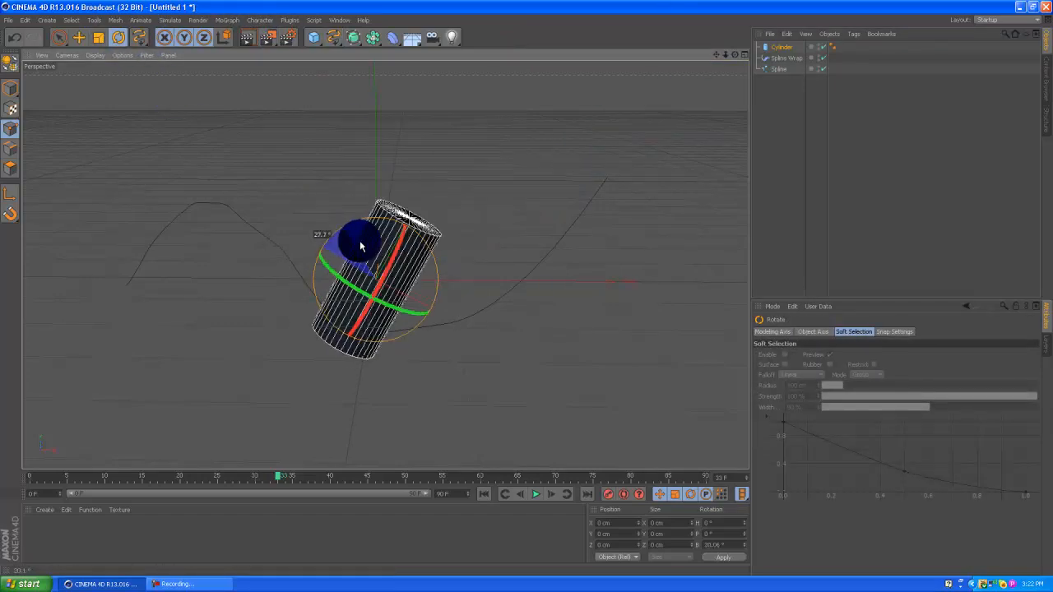
{"action": "left_click_drag", "start_coordinate": [362, 247], "coordinate": [395, 263]}
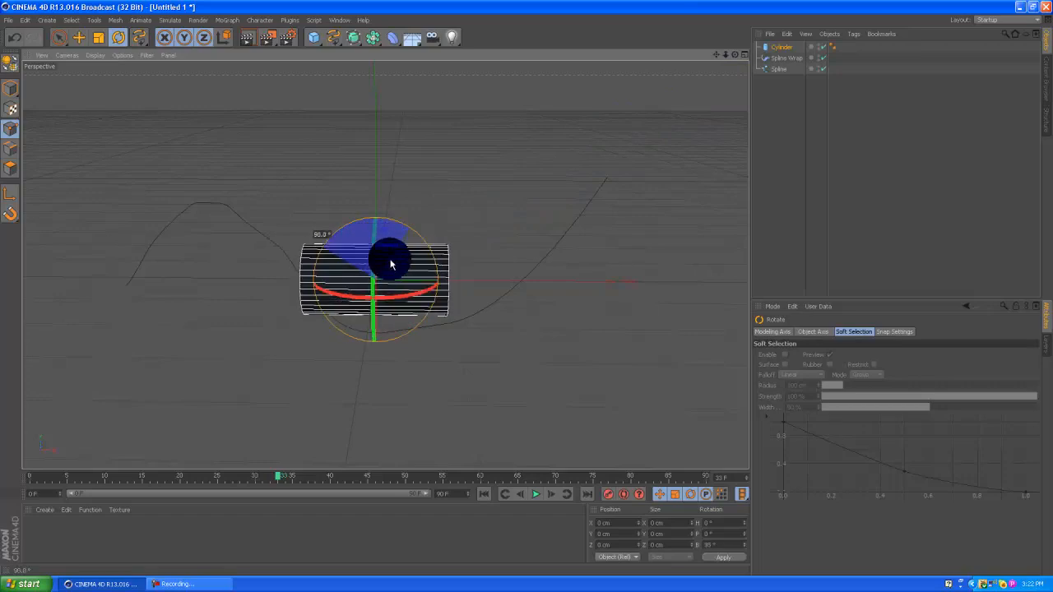
{"action": "left_click_drag", "start_coordinate": [391, 263], "coordinate": [333, 239]}
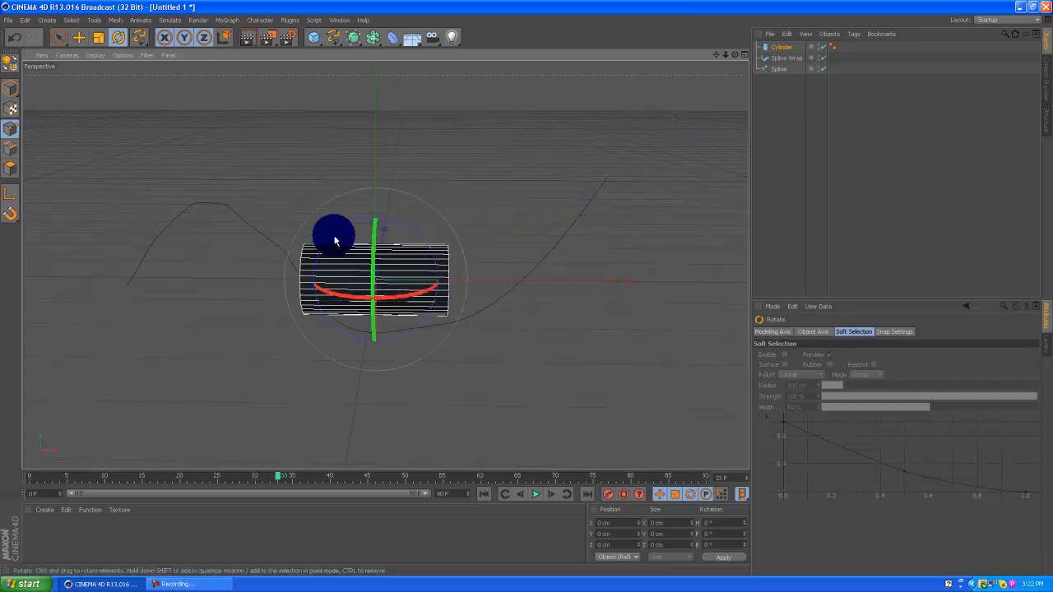
{"action": "left_click_drag", "start_coordinate": [333, 235], "coordinate": [411, 255]}
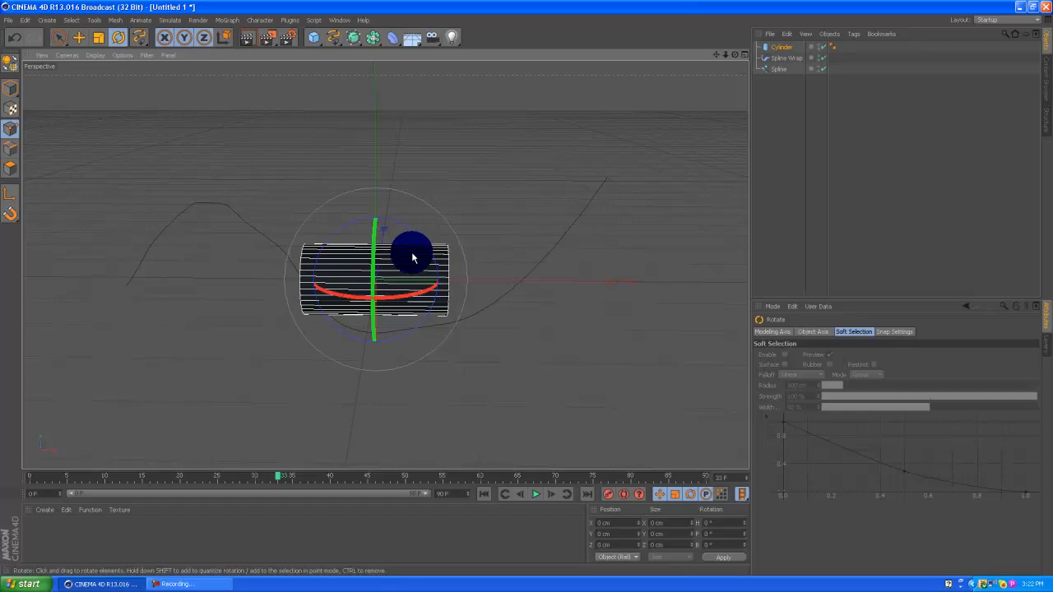
{"action": "left_click_drag", "start_coordinate": [411, 255], "coordinate": [137, 239]}
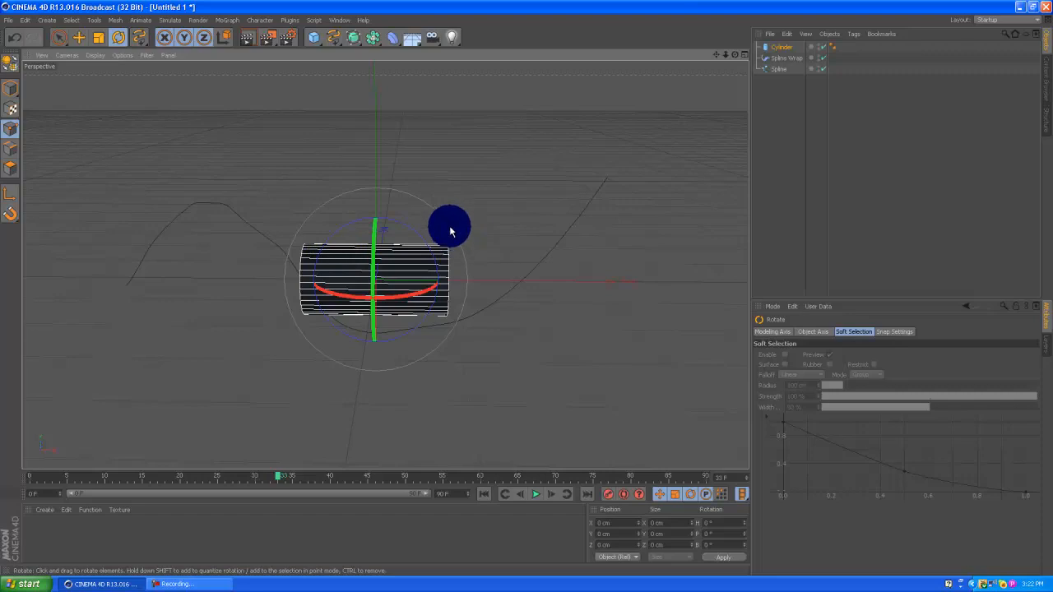
{"action": "mouse_move", "coordinate": [450, 226]}
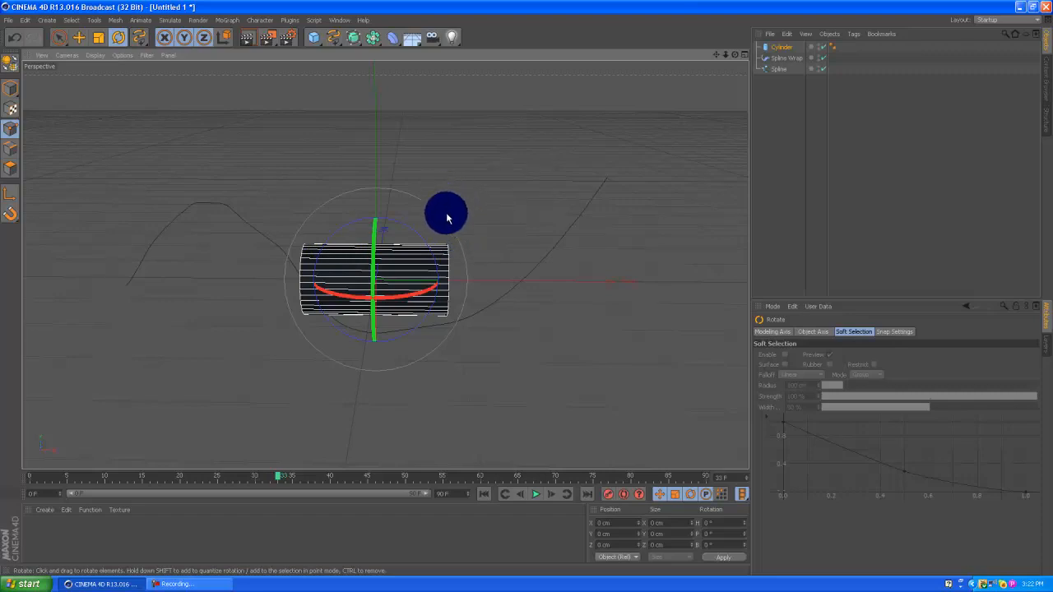
Select the Cylinder and lower its Radius so it becomes a thin rod.
{"action": "left_click", "coordinate": [792, 58]}
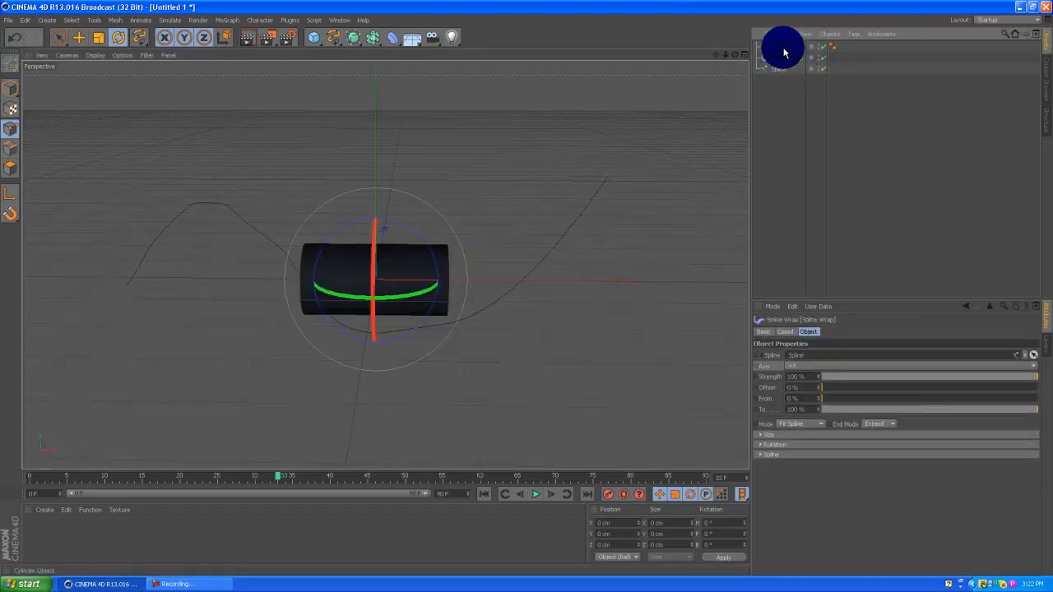
{"action": "left_click", "coordinate": [781, 47]}
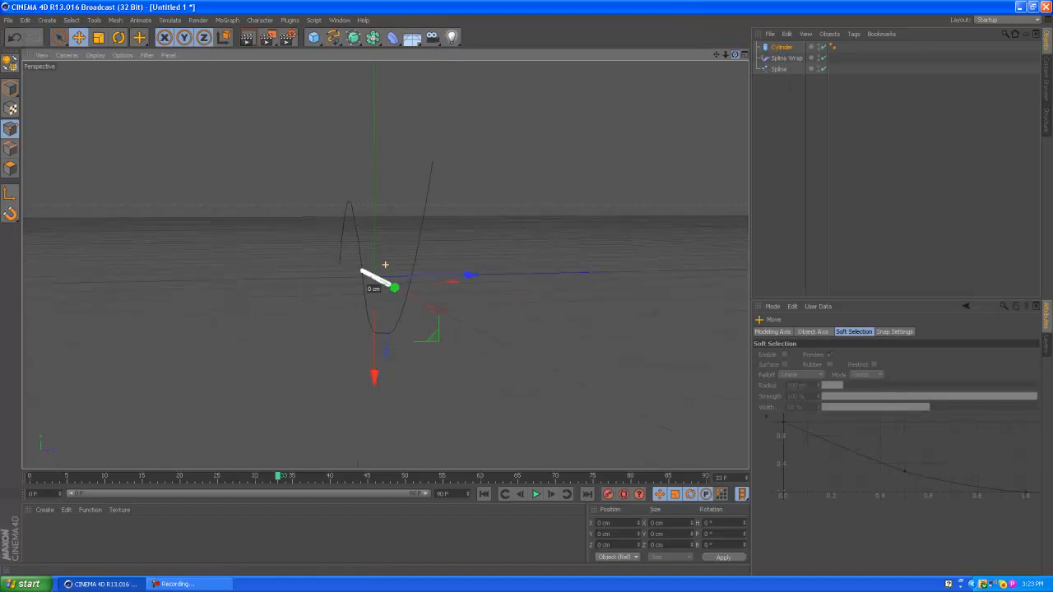
Parent Spline Wrap under the Cylinder so the rod bends along the S-curve.
{"action": "left_click_drag", "start_coordinate": [395, 288], "coordinate": [448, 288]}
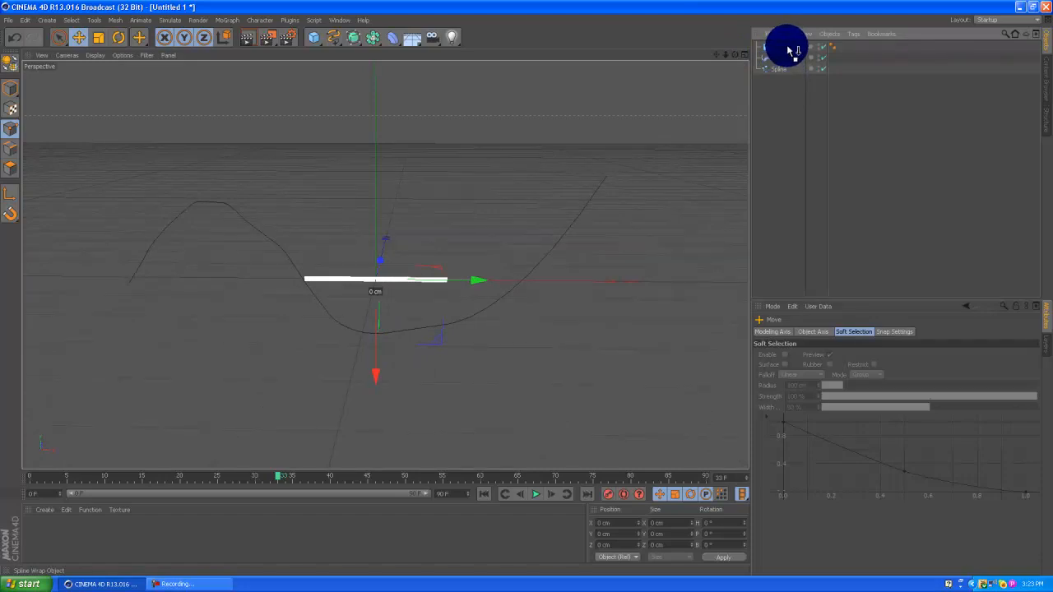
{"action": "left_click", "coordinate": [778, 68]}
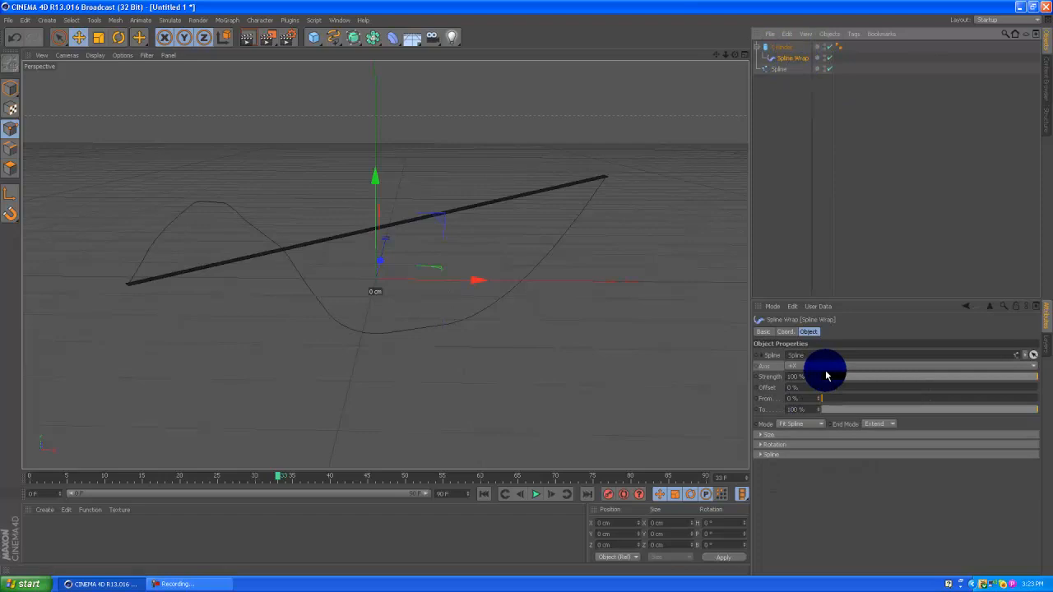
{"action": "left_click", "coordinate": [778, 50]}
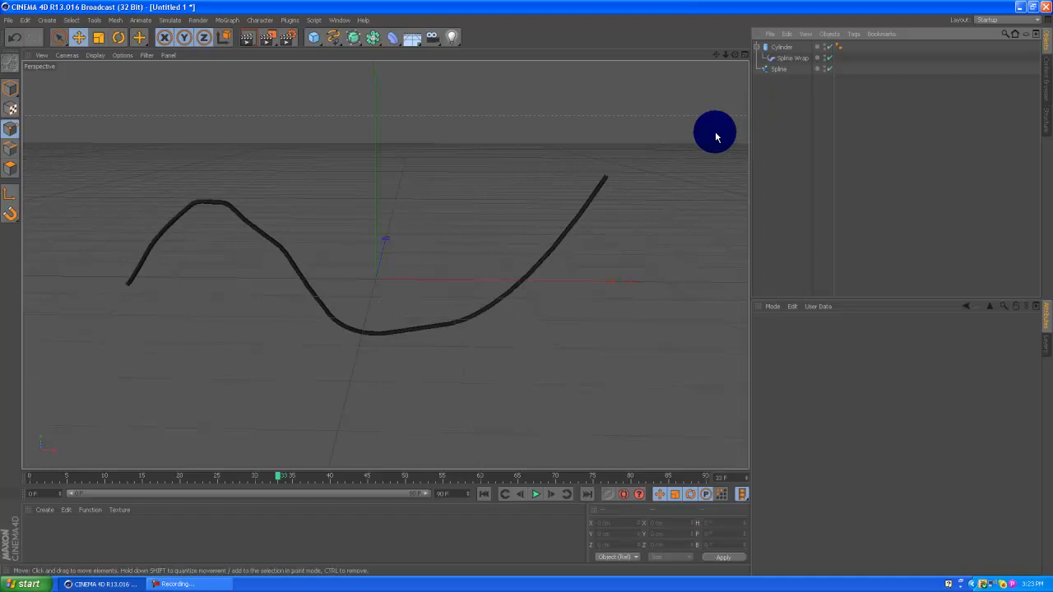
Select the Spline Wrap and bring its To value down to 0% for keyframing.
{"action": "left_click_drag", "start_coordinate": [716, 134], "coordinate": [418, 306]}
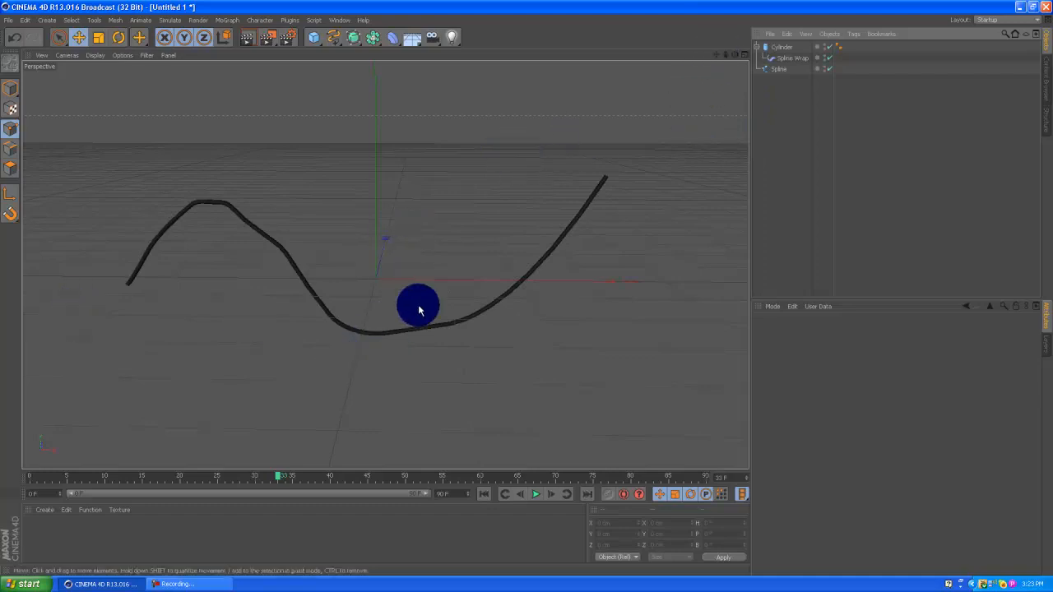
{"action": "left_click", "coordinate": [790, 58]}
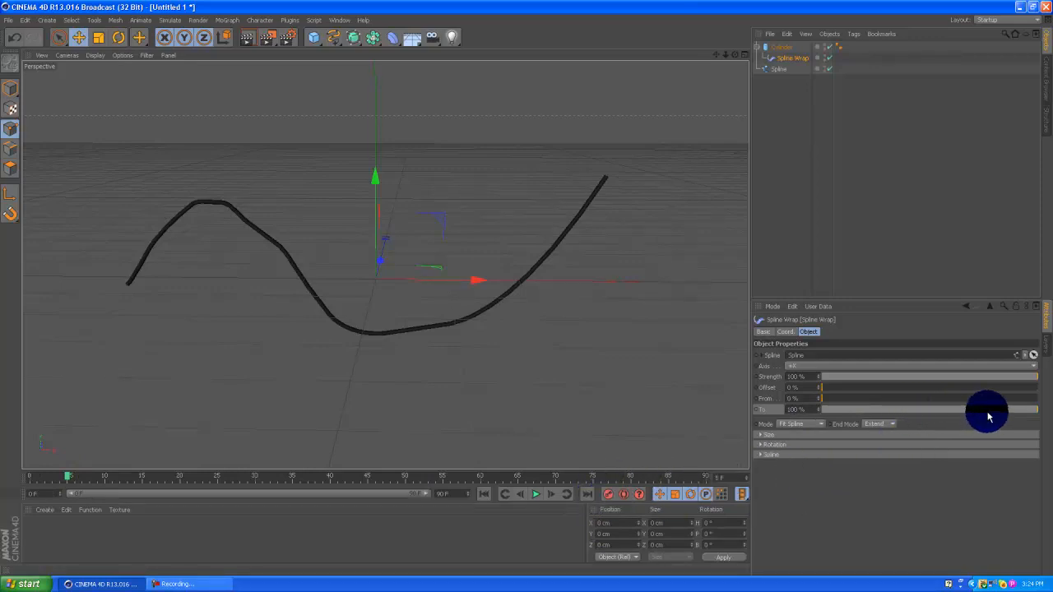
{"action": "left_click_drag", "start_coordinate": [986, 410], "coordinate": [851, 410]}
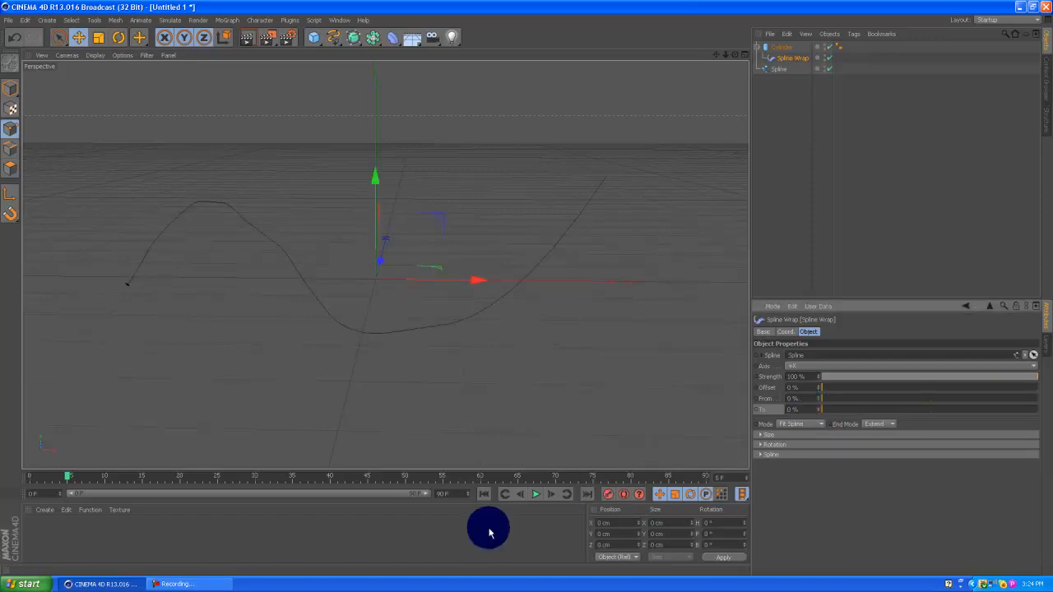
{"action": "mouse_move", "coordinate": [704, 413]}
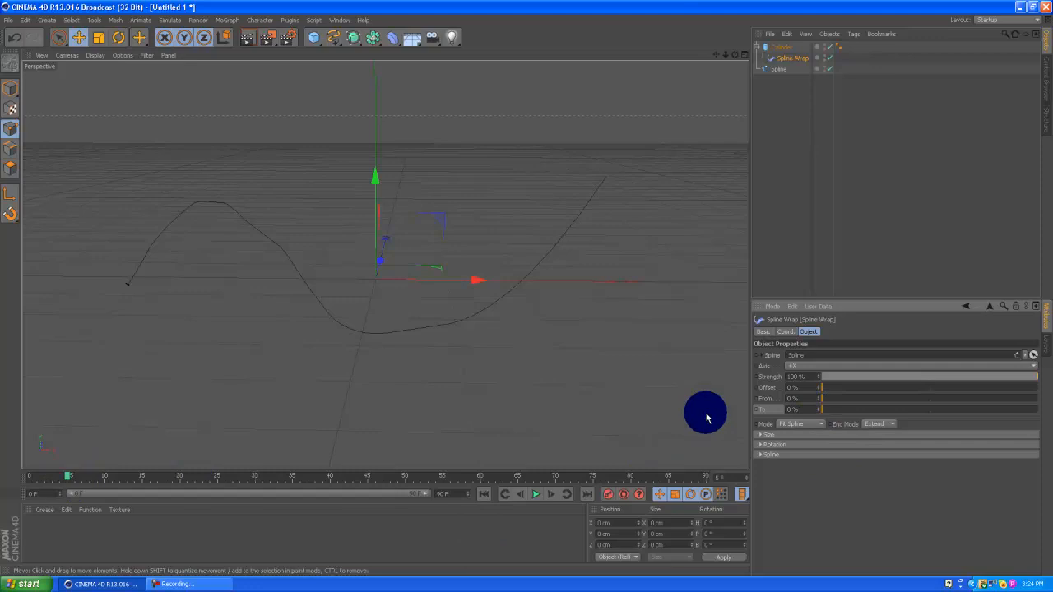
{"action": "mouse_move", "coordinate": [783, 412]}
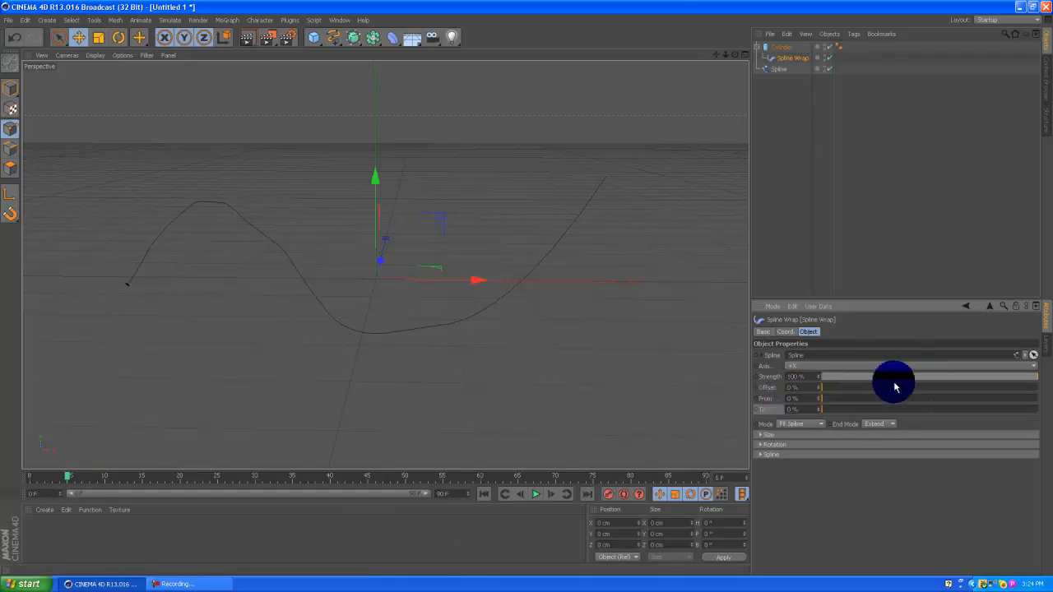
{"action": "mouse_move", "coordinate": [760, 412]}
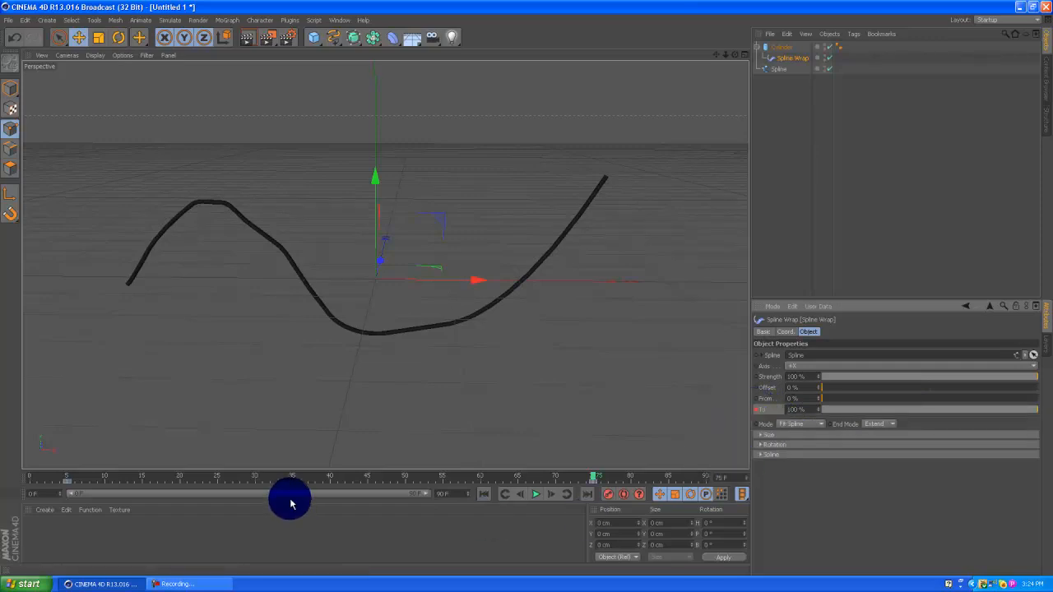
{"action": "mouse_move", "coordinate": [72, 471]}
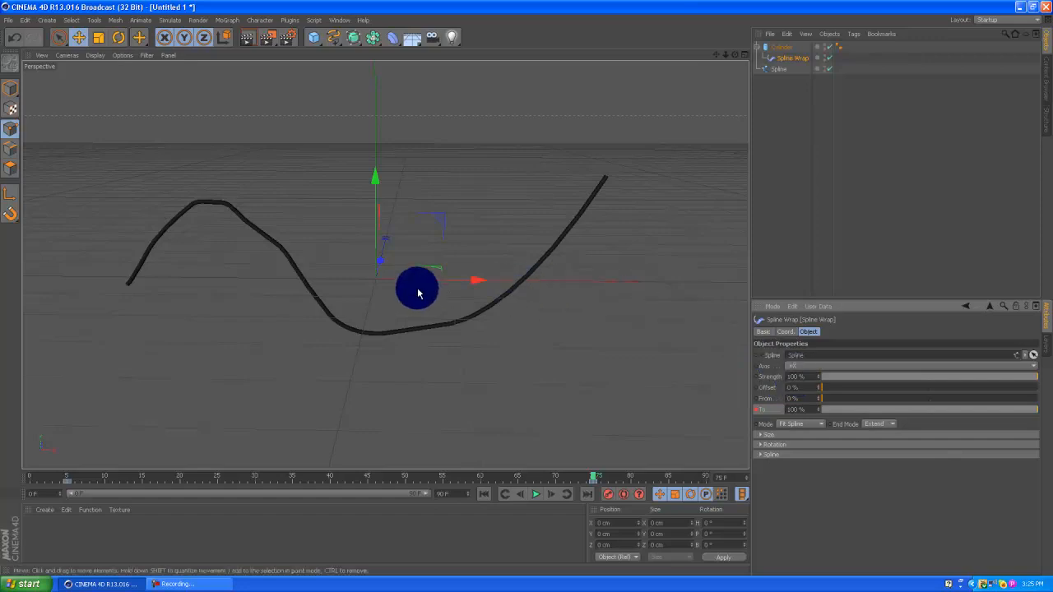
Check the Spline Wrap Axis options and return the timeline to frame 0.
{"action": "left_click_drag", "start_coordinate": [416, 290], "coordinate": [450, 271]}
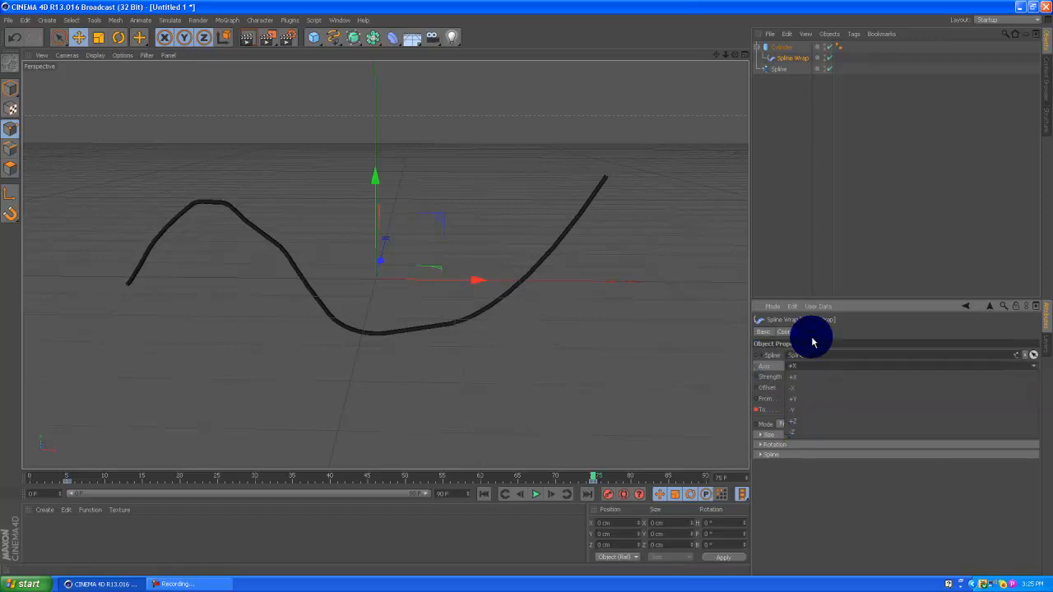
{"action": "left_click", "coordinate": [808, 331]}
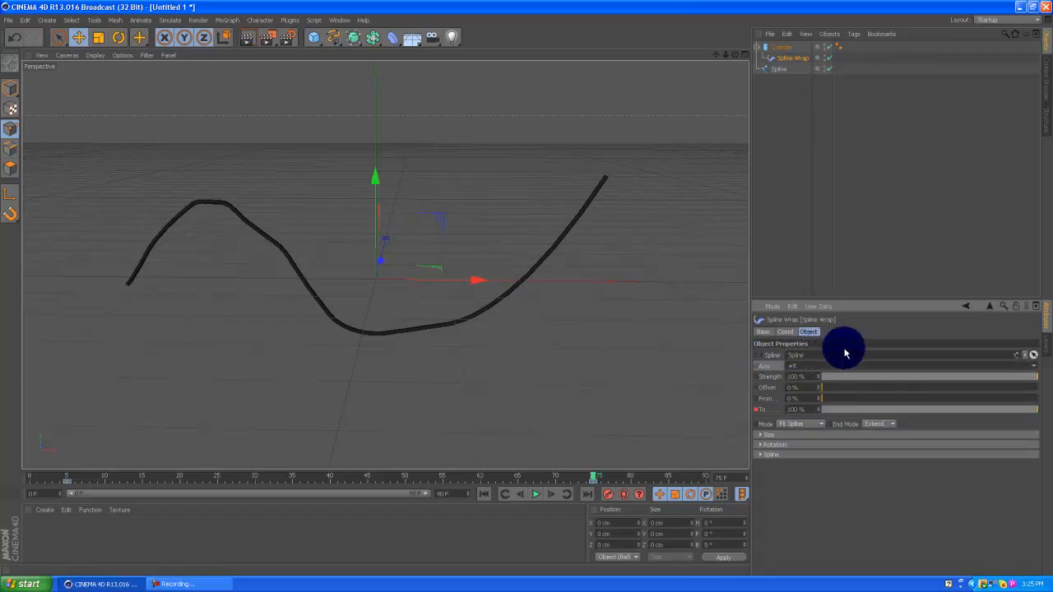
{"action": "mouse_move", "coordinate": [502, 314]}
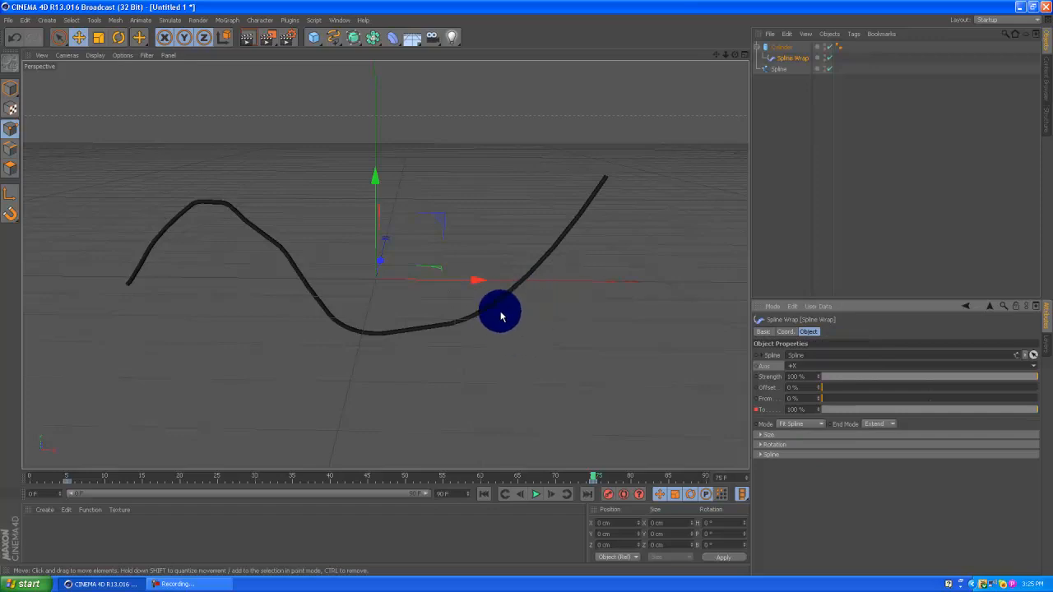
{"action": "left_click_drag", "start_coordinate": [500, 315], "coordinate": [481, 294]}
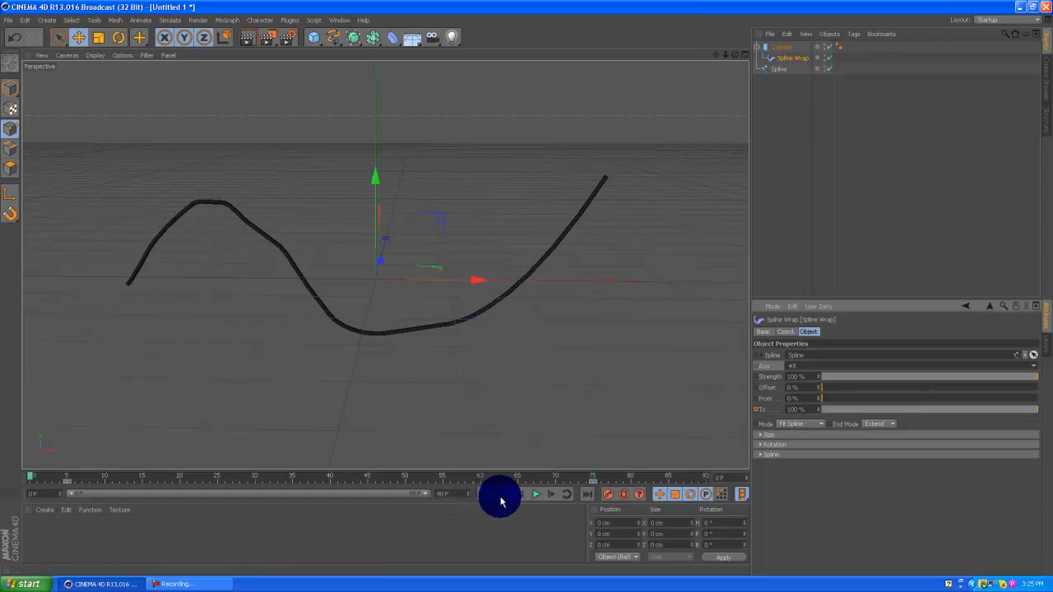
Play the animation and stop near frame 42, with To around 54%.
{"action": "left_click", "coordinate": [536, 493]}
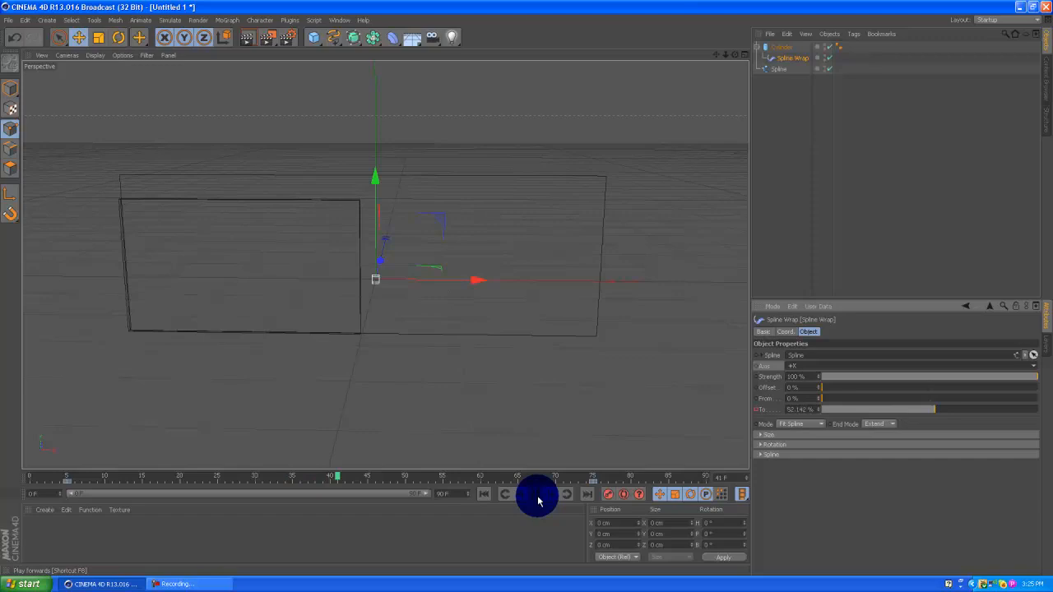
{"action": "left_click", "coordinate": [536, 493]}
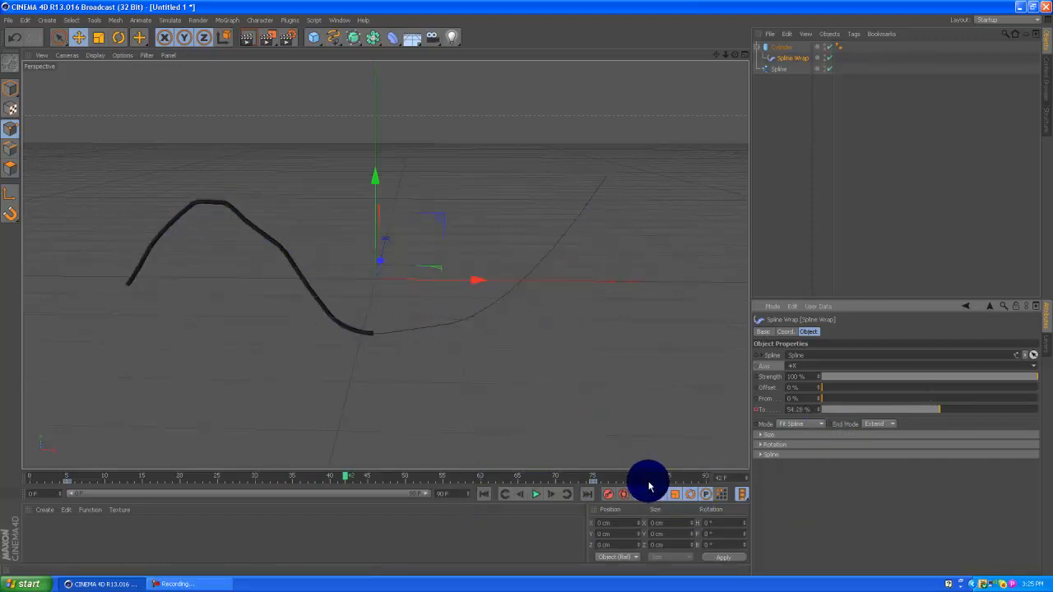
{"action": "mouse_move", "coordinate": [593, 479]}
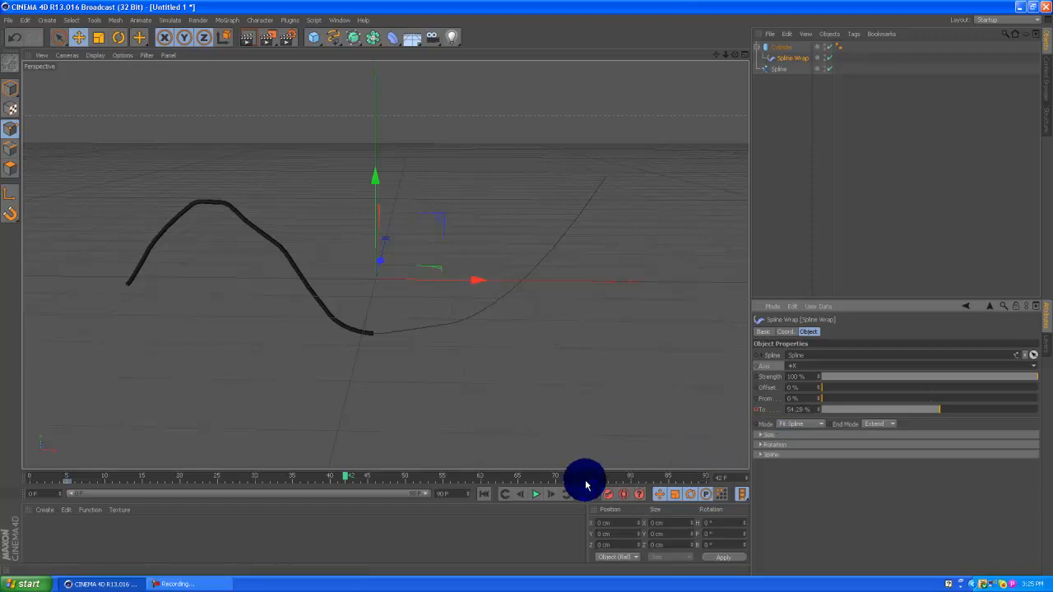
{"action": "mouse_move", "coordinate": [599, 469]}
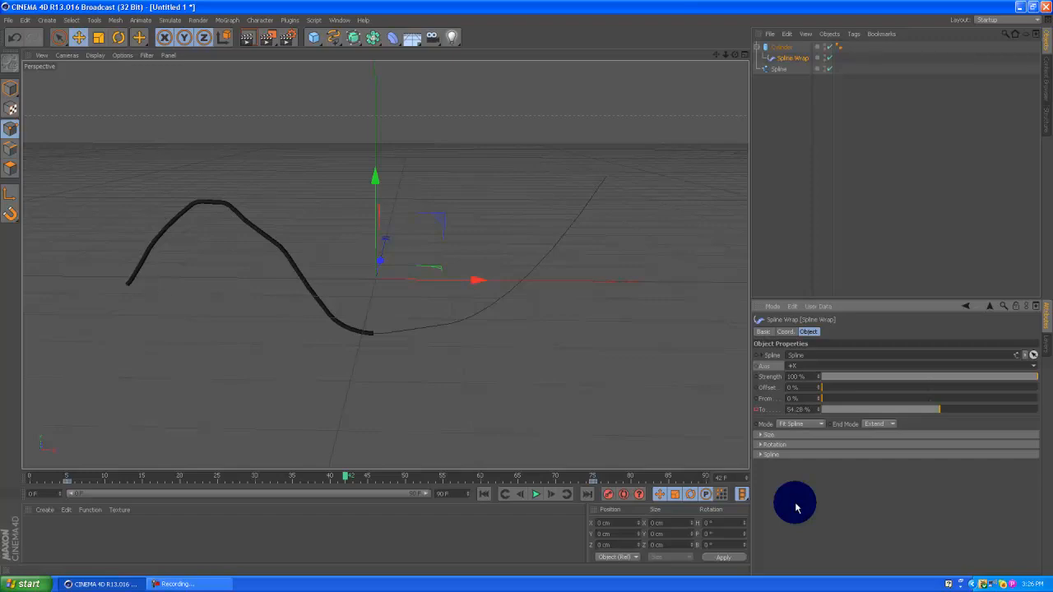
{"action": "mouse_move", "coordinate": [911, 448]}
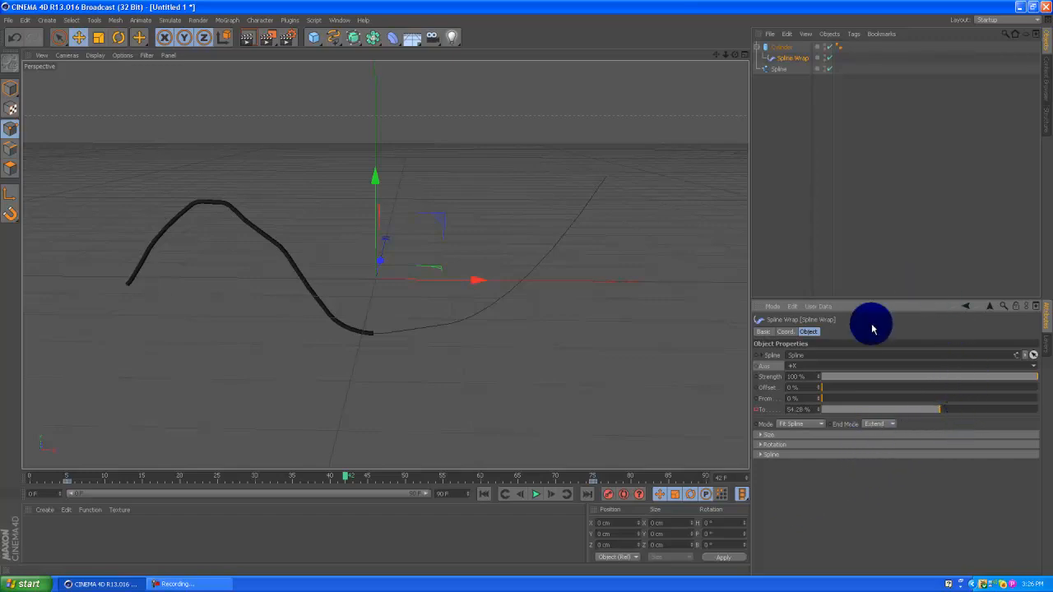
{"action": "mouse_move", "coordinate": [773, 395]}
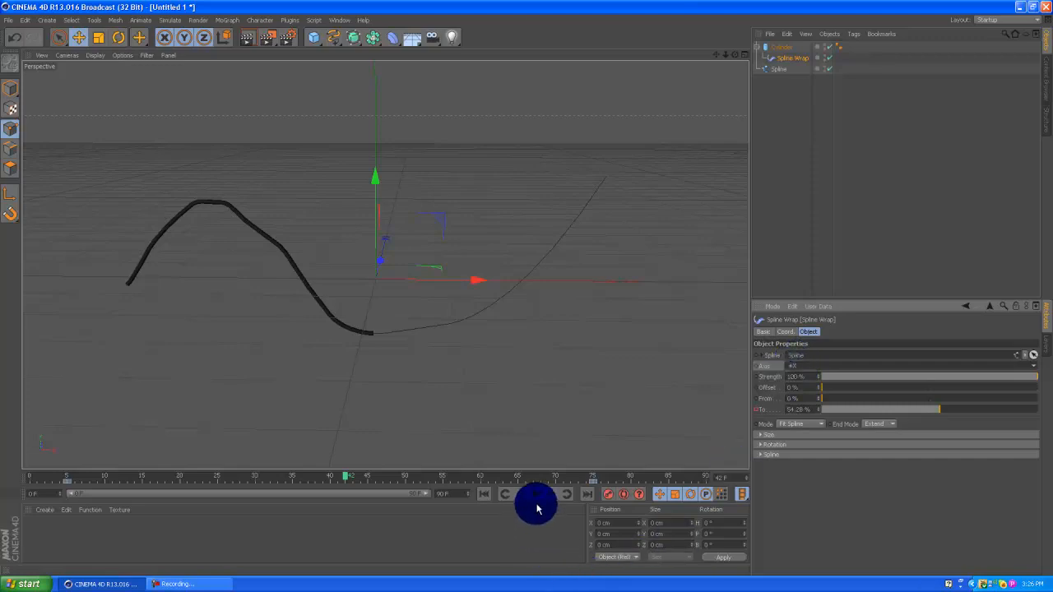
{"action": "mouse_move", "coordinate": [540, 499]}
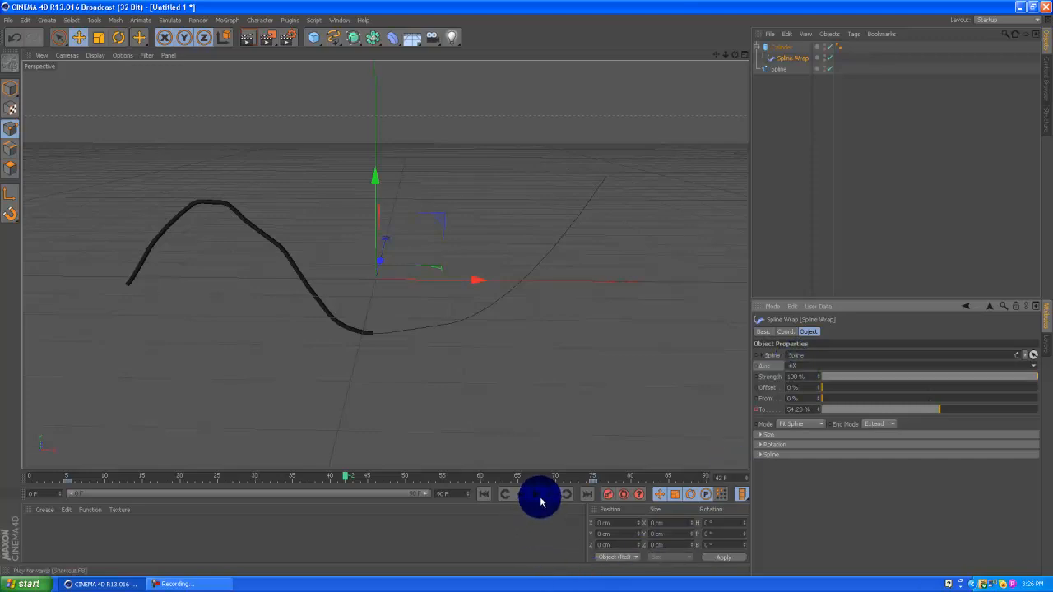